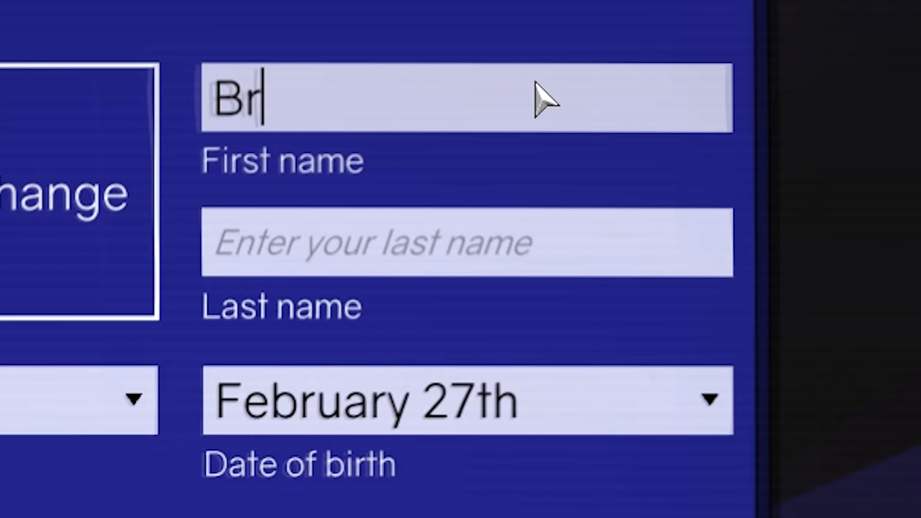
Enter the name 'uce Wayne', pick a customer account, answer the brother, open the Quasar email
text(uce Wayne)
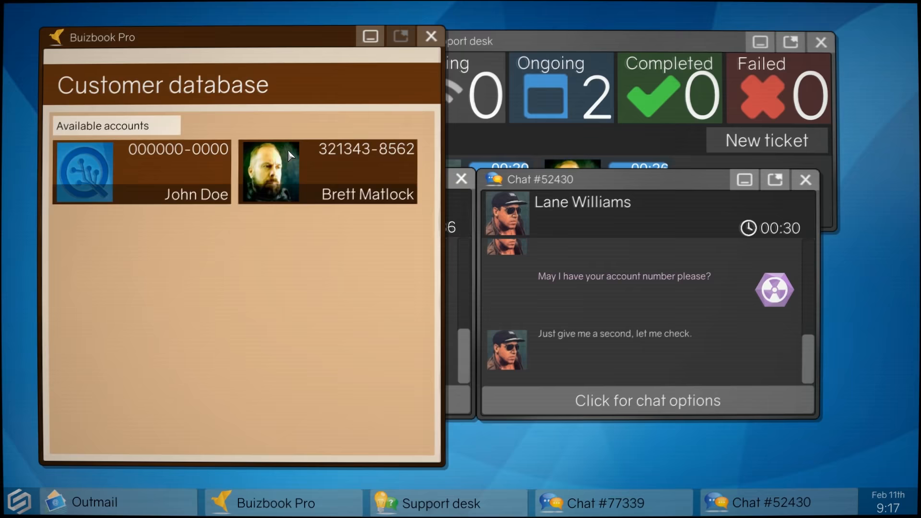
click(326, 171)
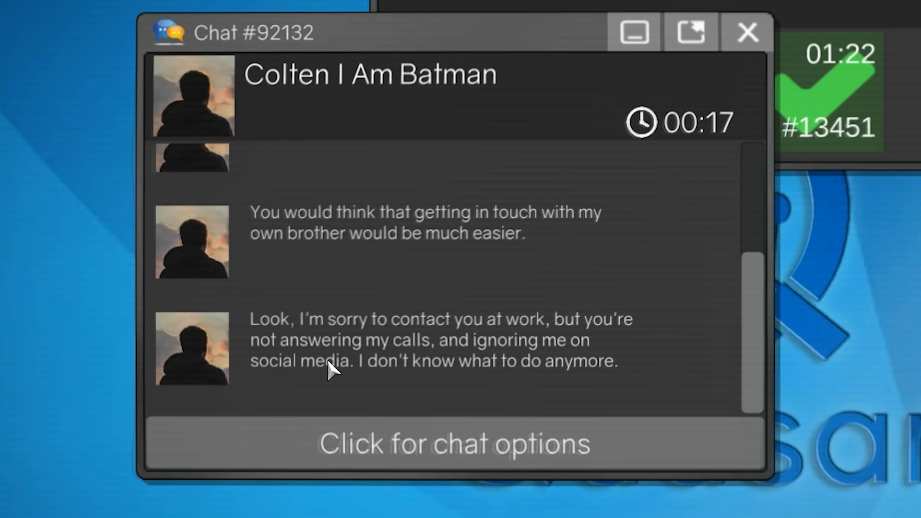
click(453, 443)
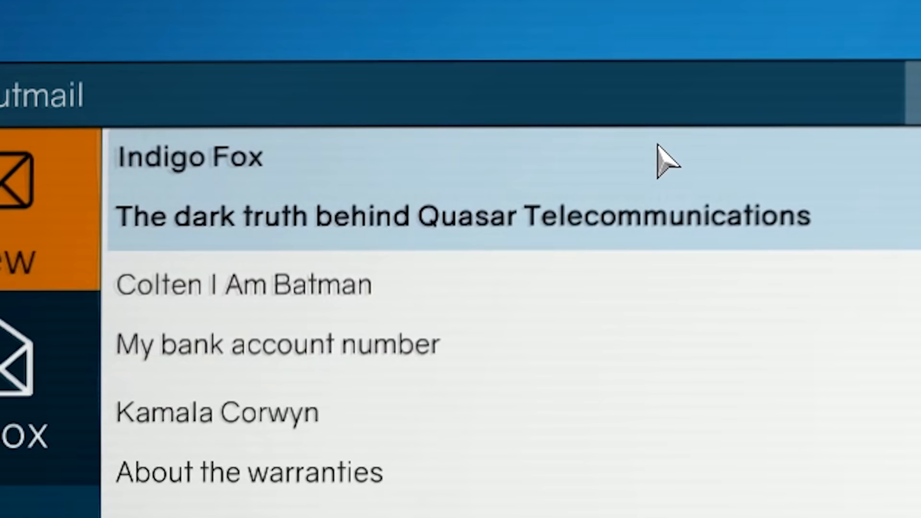
click(411, 216)
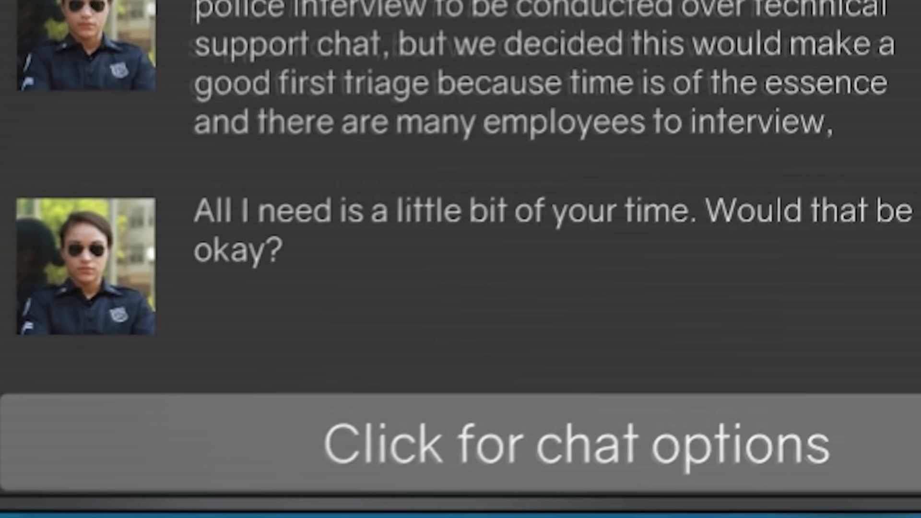
Reply to the police officer with a refusal of the interview request
click(475, 447)
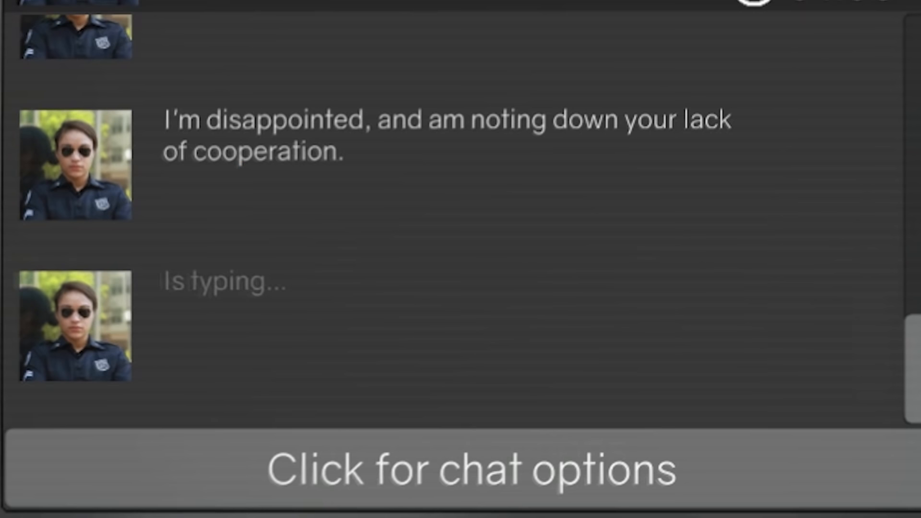
click(460, 469)
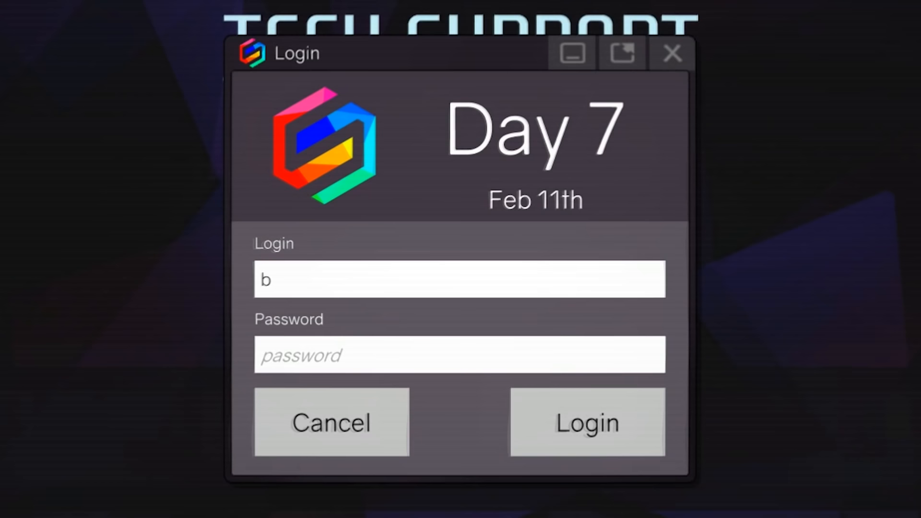
Sign in for Day 7 and read Alexander Lee's Conway Domain escrow emails
click(586, 422)
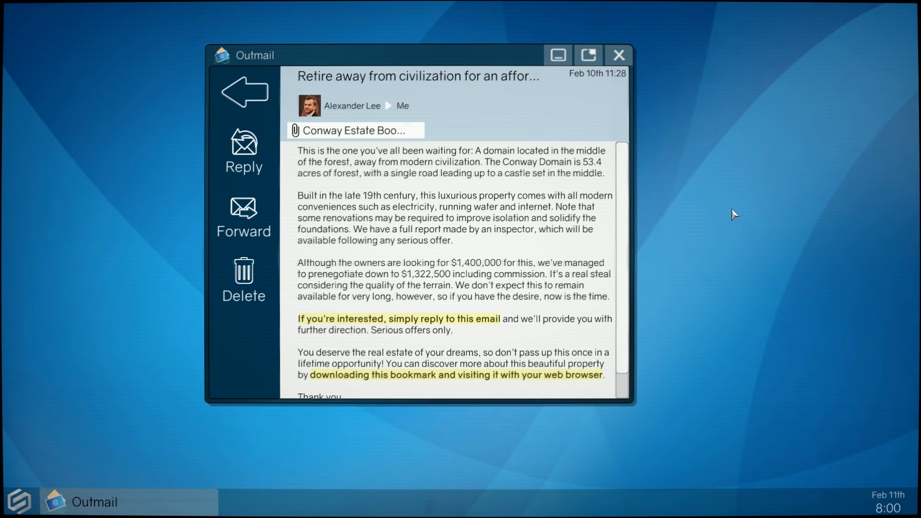
click(587, 54)
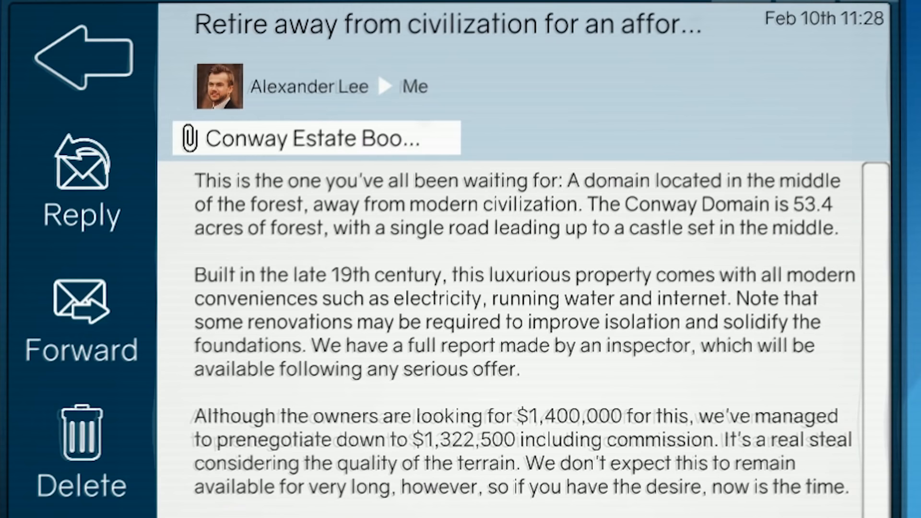
scroll(down, 3)
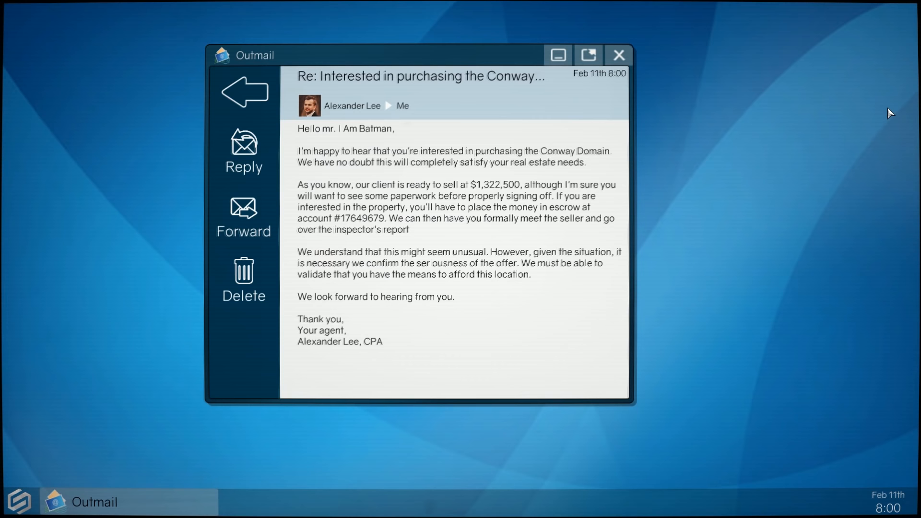
click(587, 55)
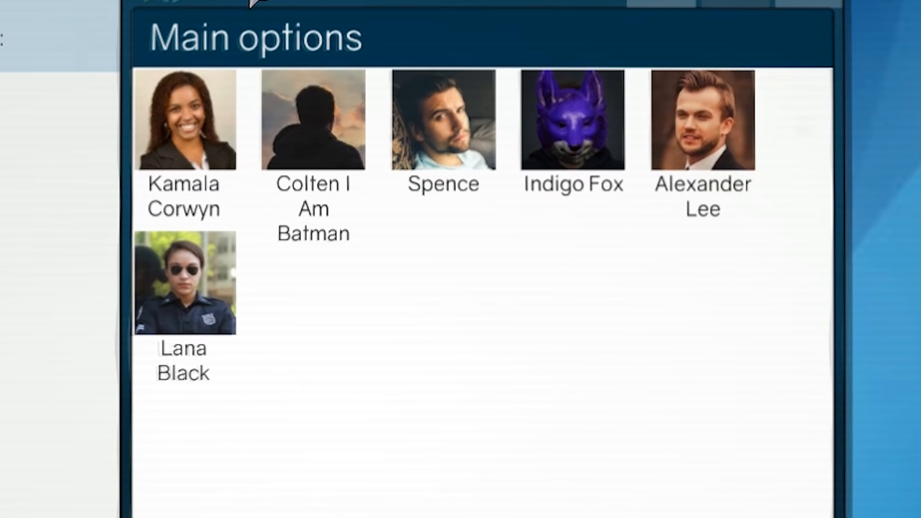
Send Agent Lana Black an email pledging continued support for the investigation
click(183, 280)
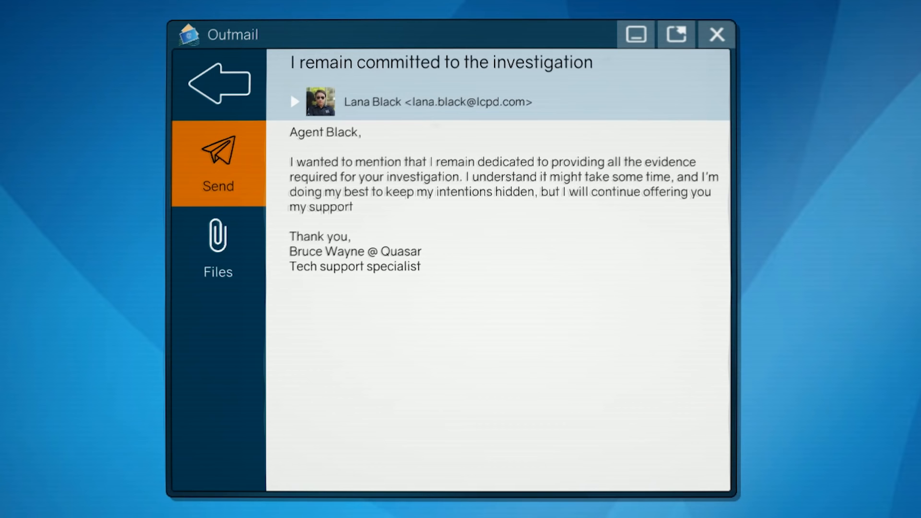
click(674, 34)
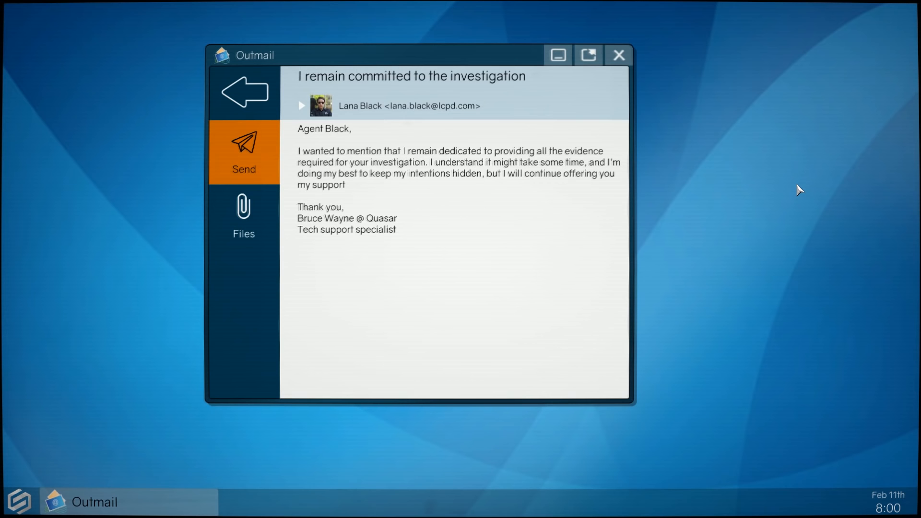
click(618, 54)
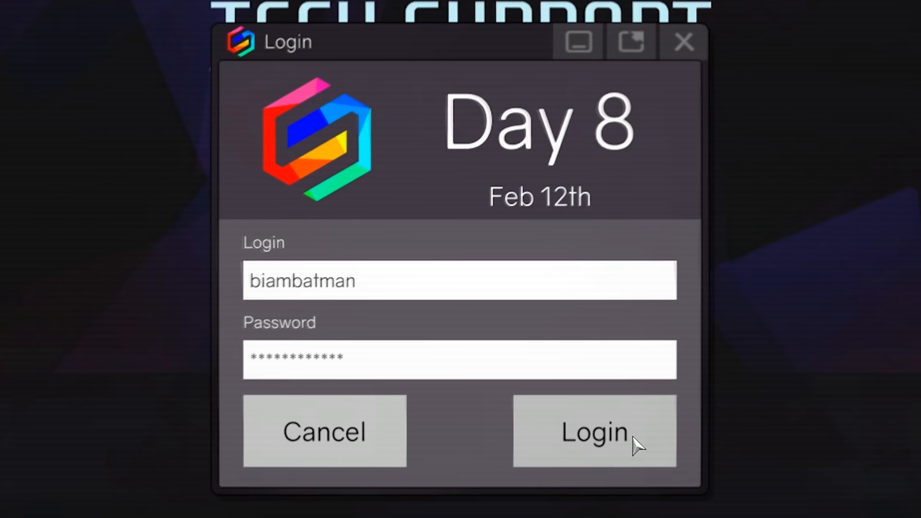
Log in for Day 8 and open Kamala's 'Customer chat transcripts' email
click(594, 430)
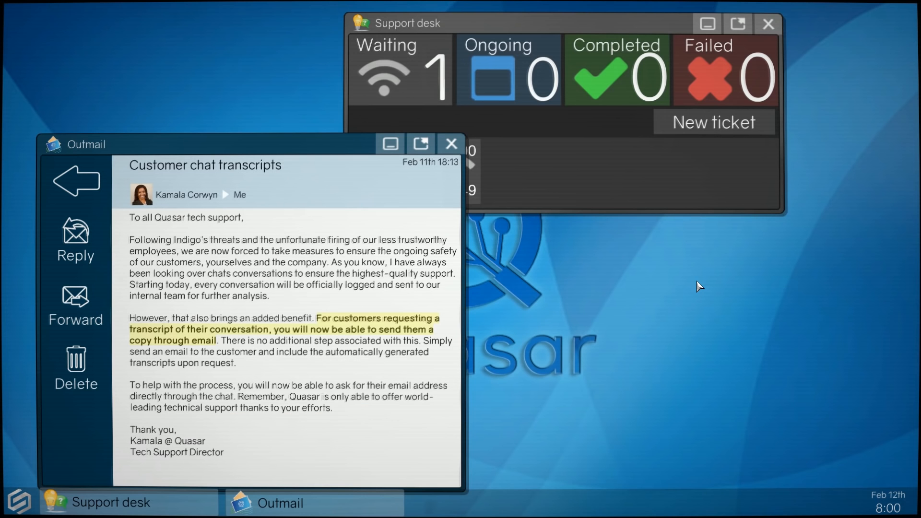
click(419, 144)
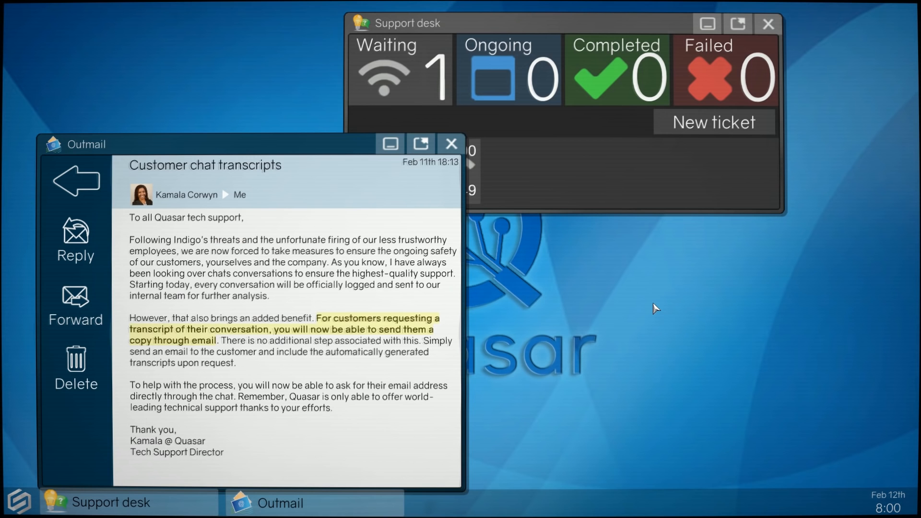
mouse_move(507, 252)
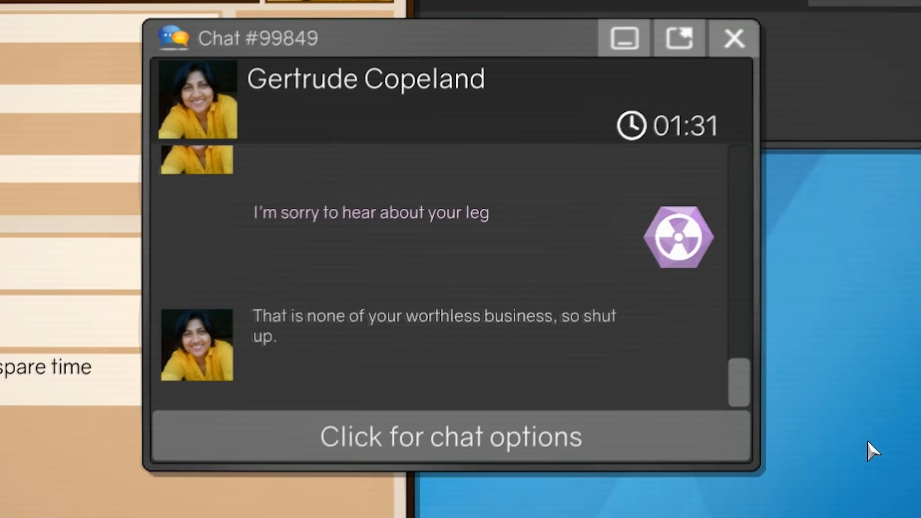
click(450, 437)
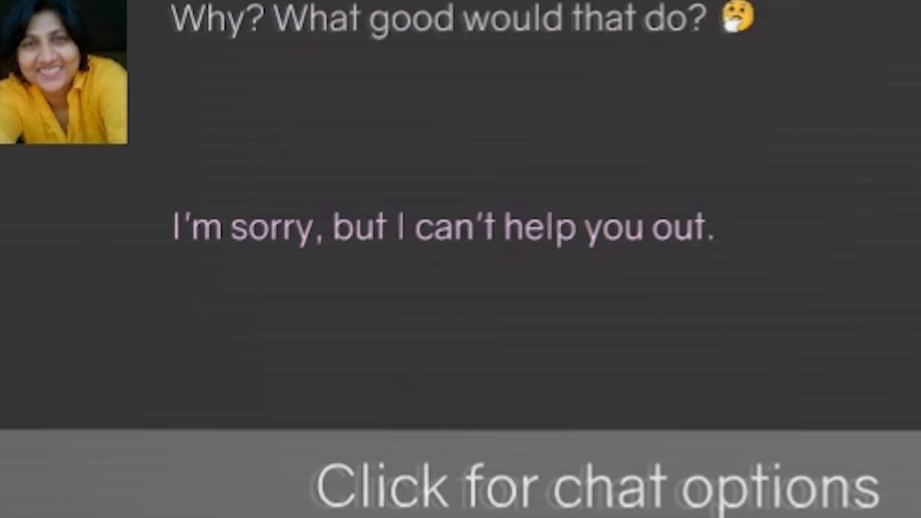
mouse_move(772, 32)
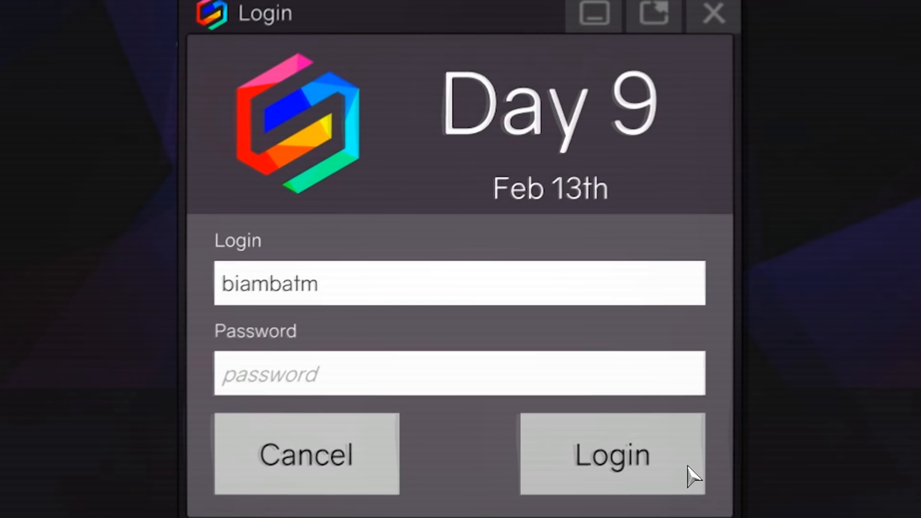
click(611, 455)
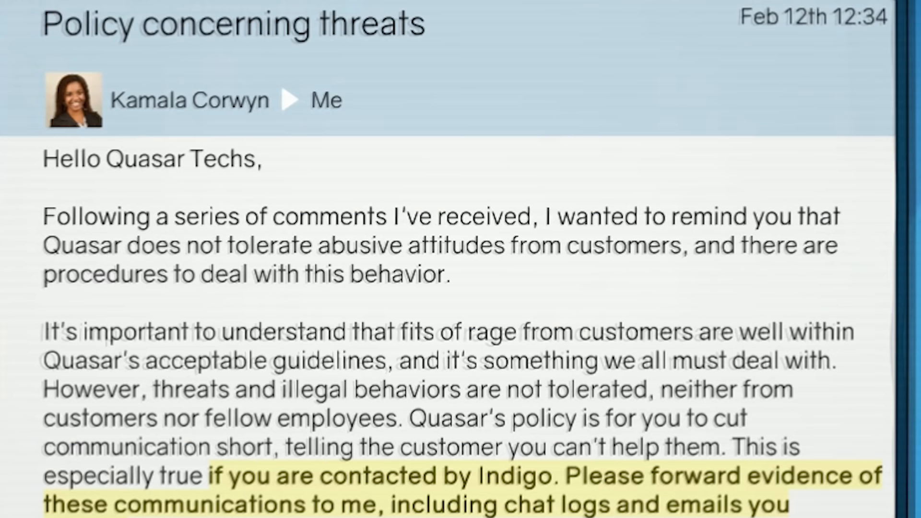
scroll(down, 3)
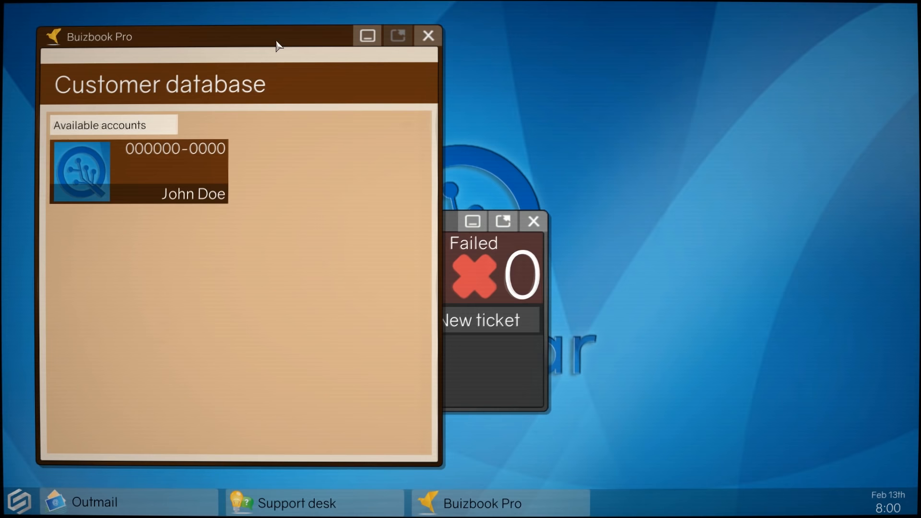
drag(276, 36, 240, 46)
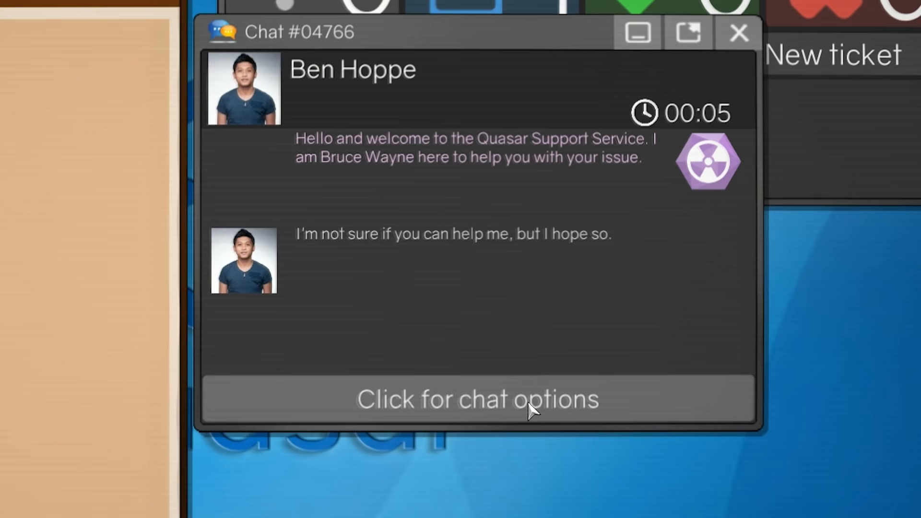
Pick replies in the customer chats and read Indigo Fox's hacker warning to the end
click(476, 399)
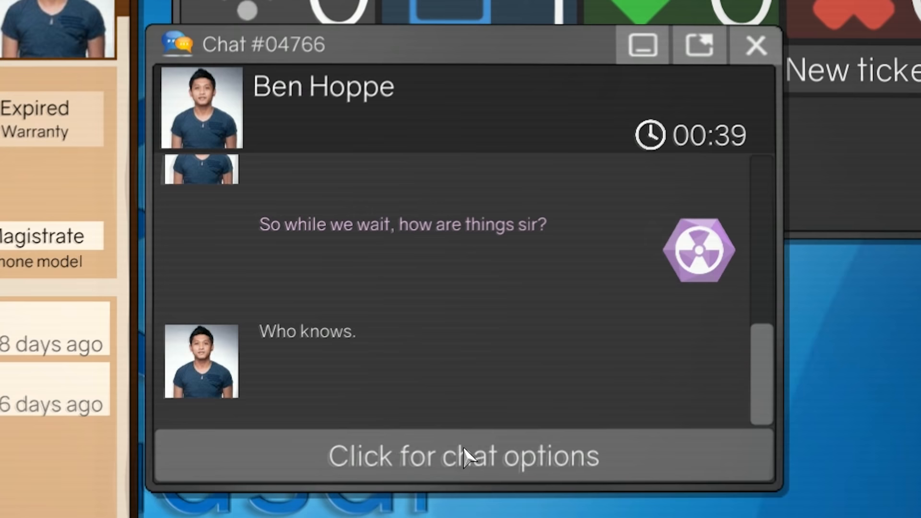
click(463, 456)
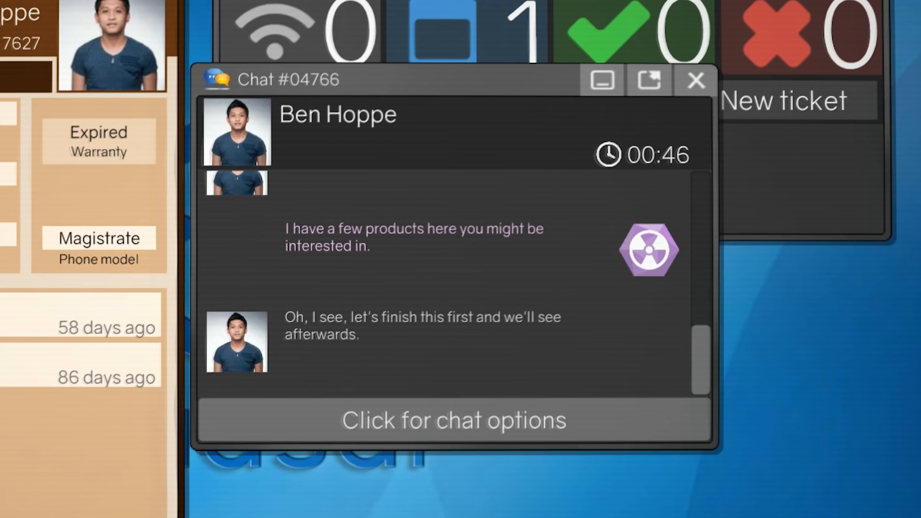
click(452, 421)
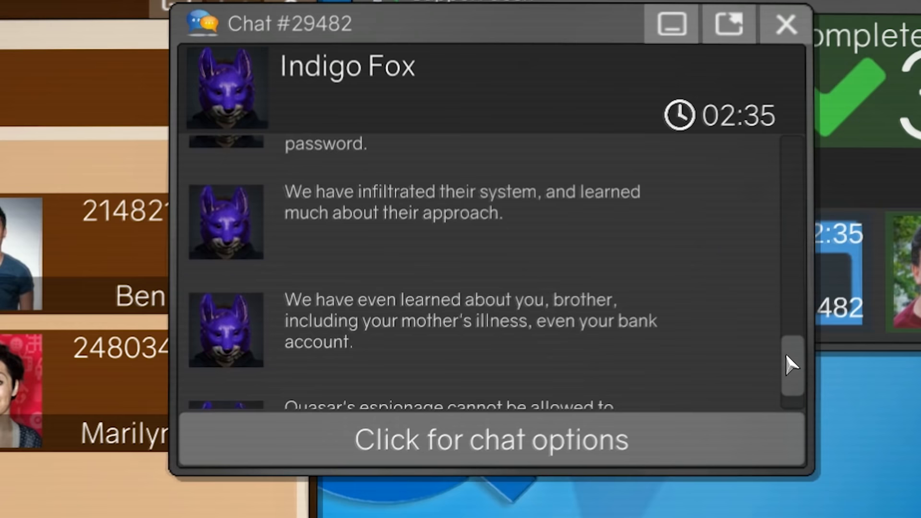
scroll(up, 3)
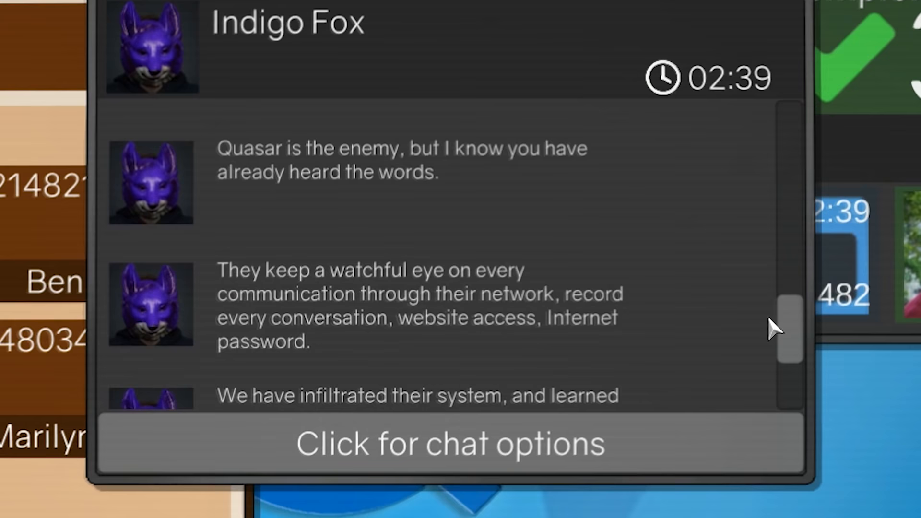
scroll(down, 3)
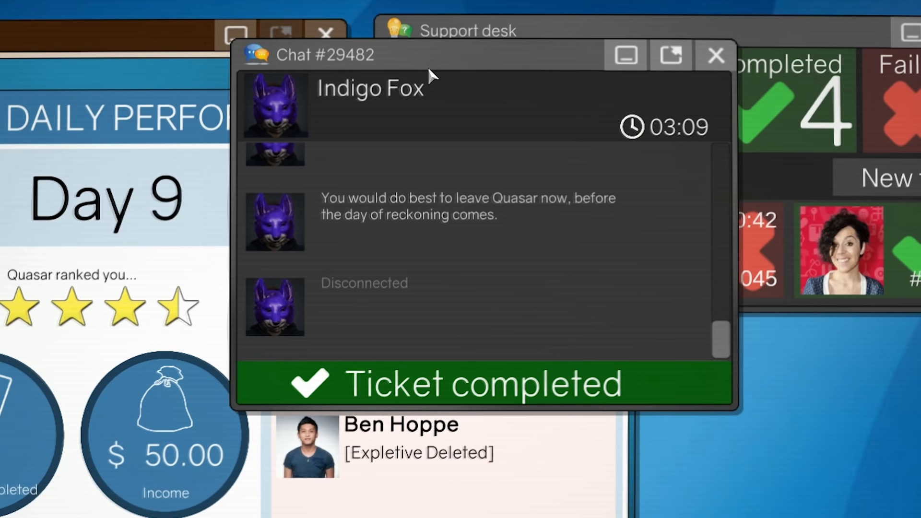
Continue into Feb 14th and open the Outmail inbox with Lana Black's and Kamala's emails
click(715, 54)
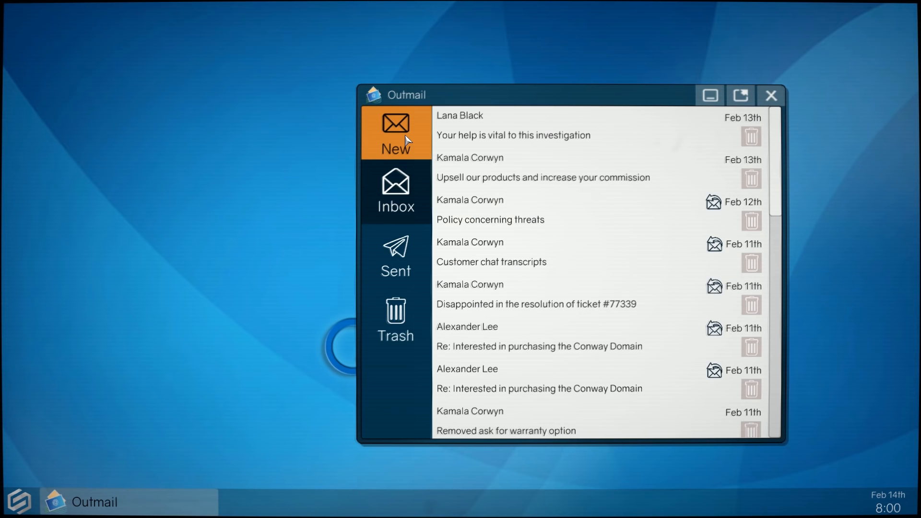
mouse_move(772, 95)
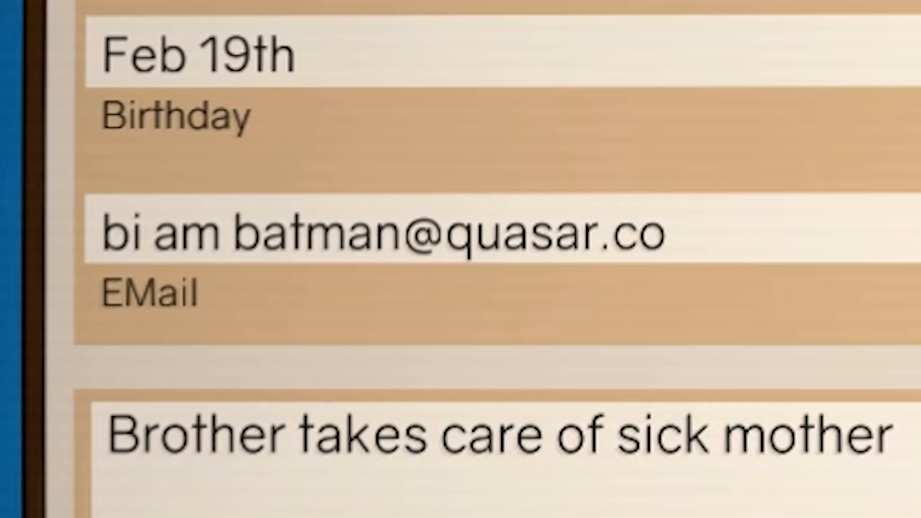
scroll(down, 3)
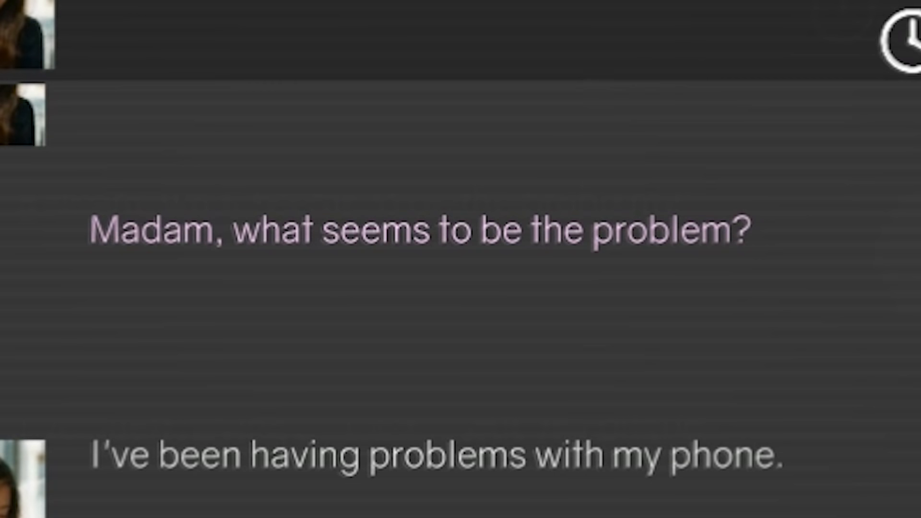
scroll(down, 3)
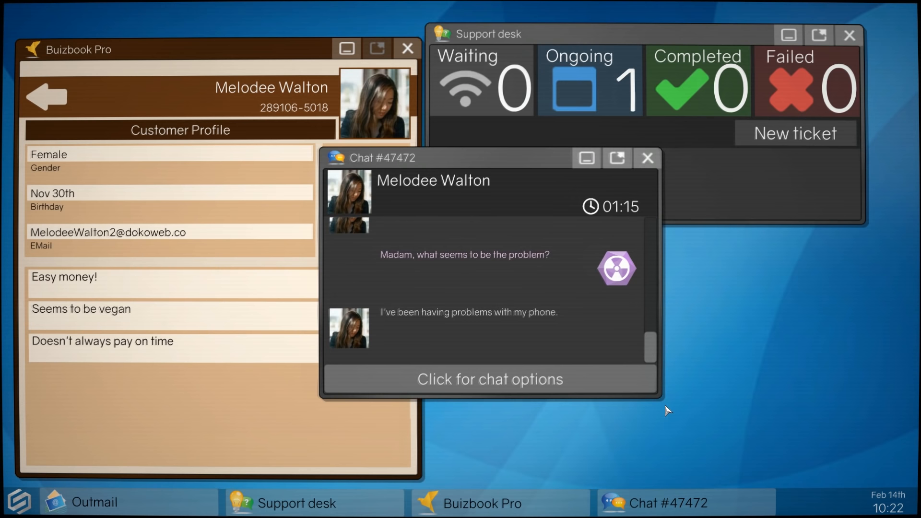
click(86, 502)
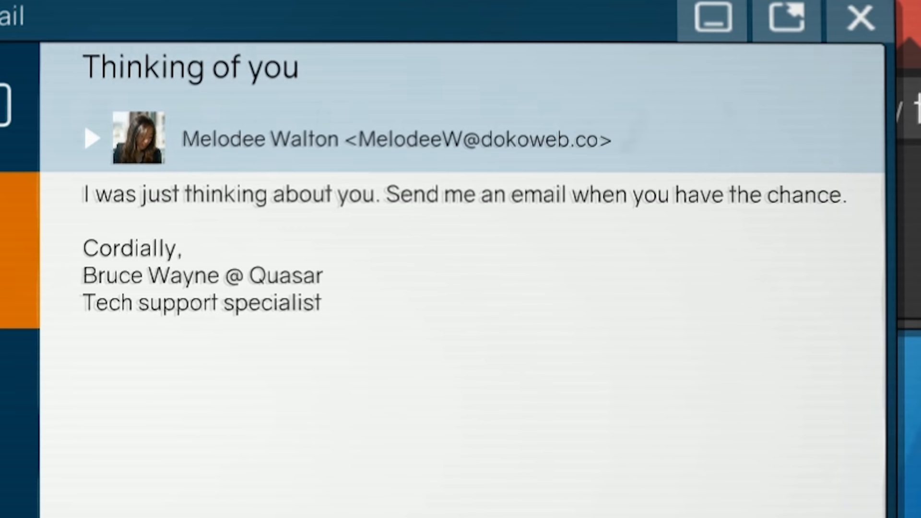
mouse_move(521, 244)
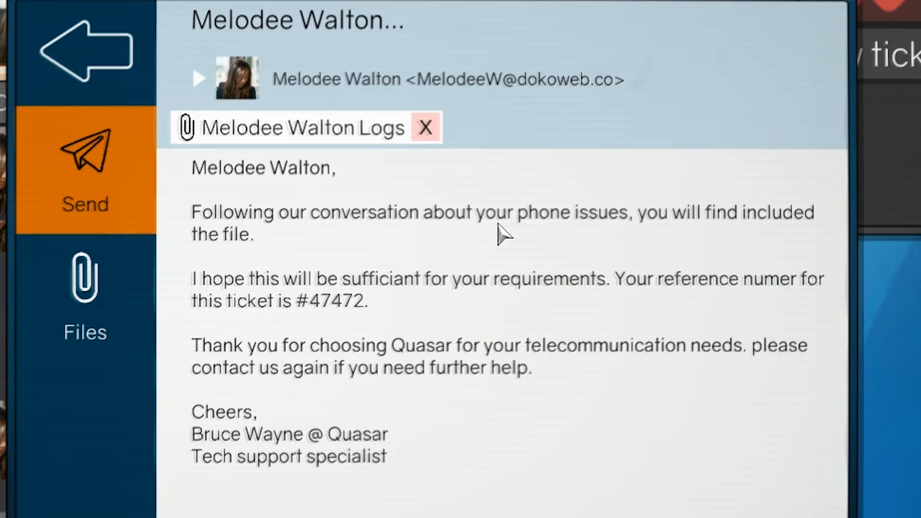
Send the customer an email with her chat Logs file and ticket #47472
click(86, 170)
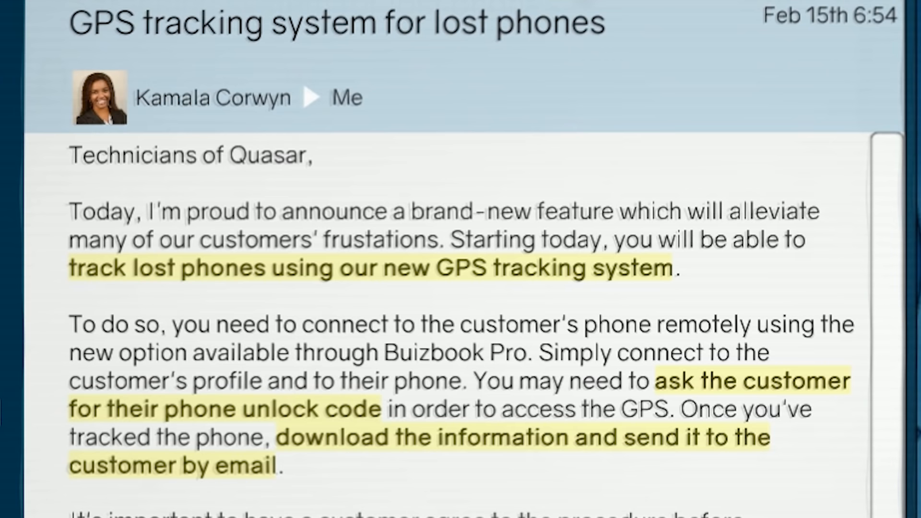
Read the lost-phone GPS tracking announcement, pick a contact, and begin Feb 15
scroll(down, 3)
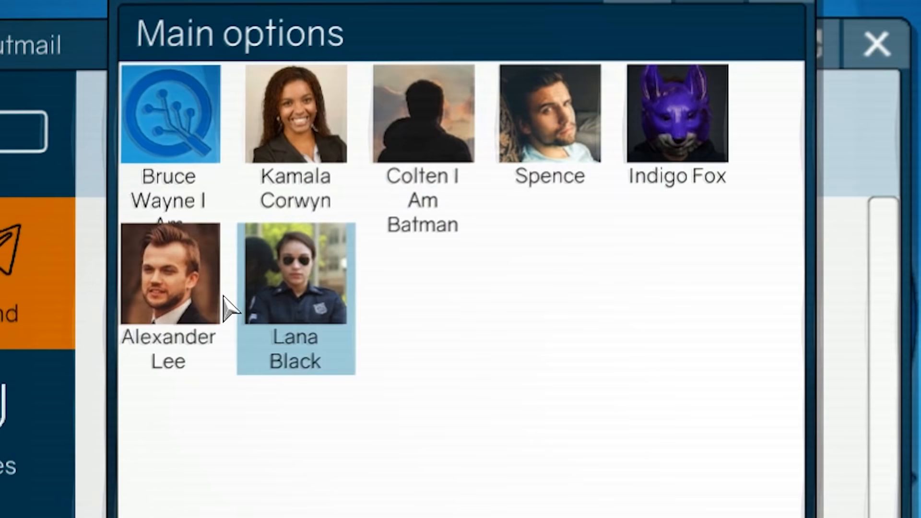
click(170, 113)
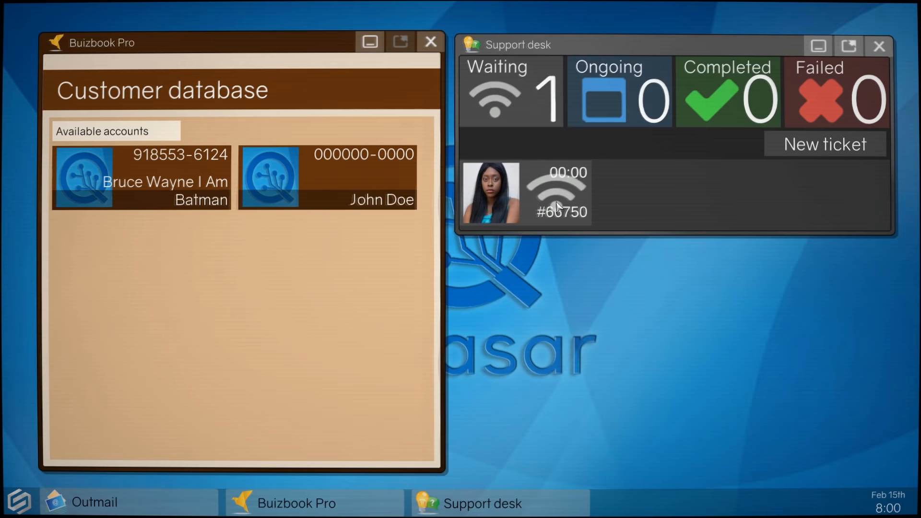
click(523, 194)
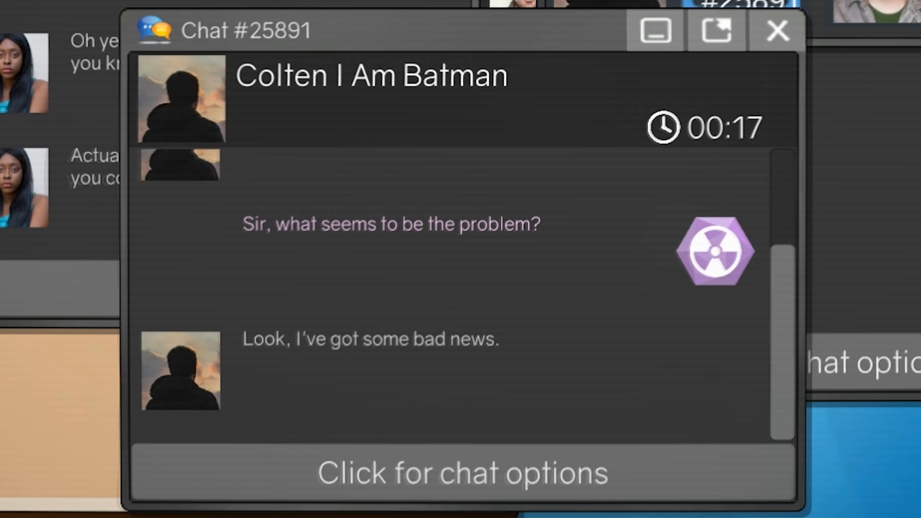
click(462, 472)
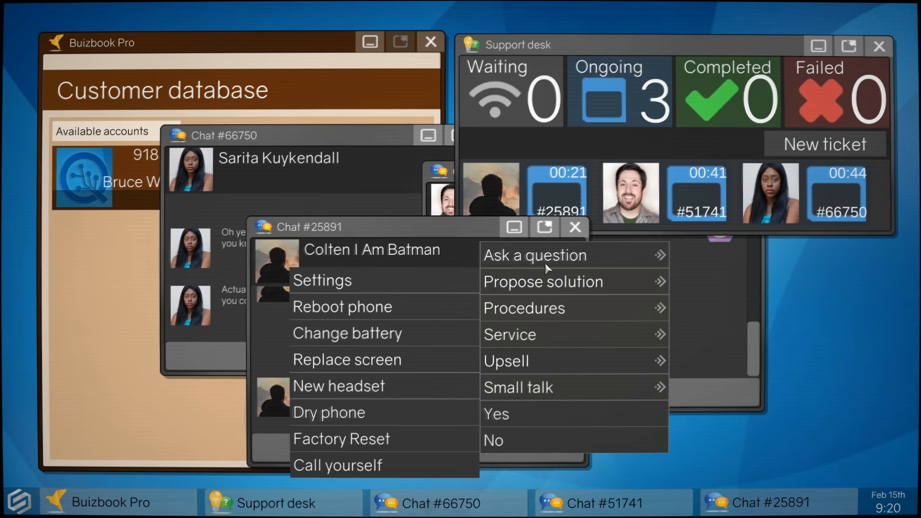
click(535, 254)
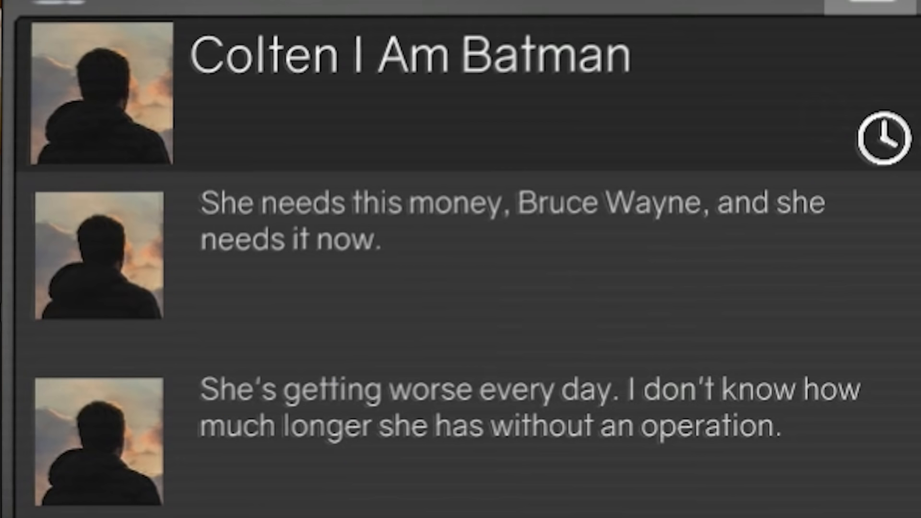
scroll(down, 3)
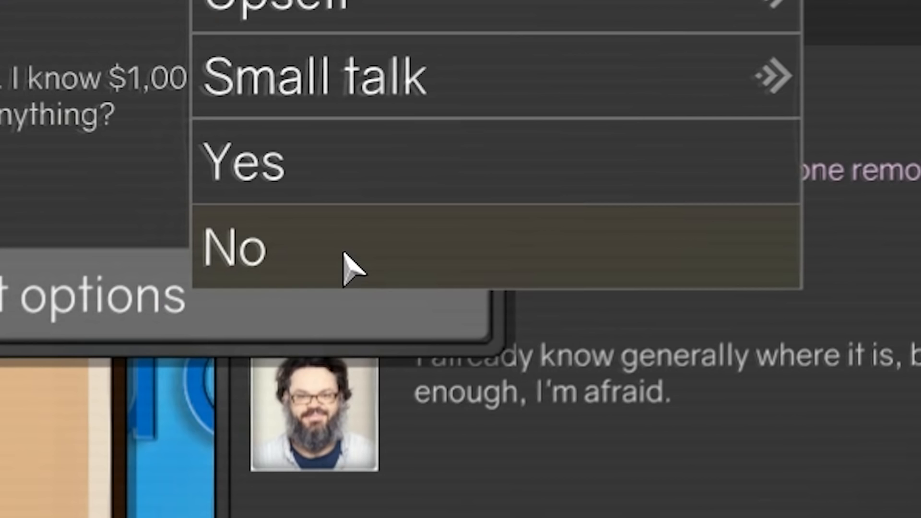
click(235, 246)
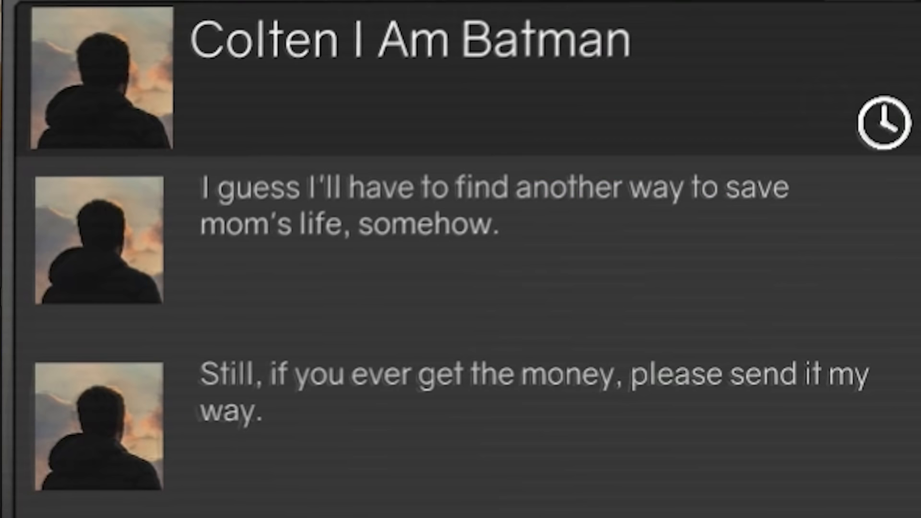
scroll(down, 3)
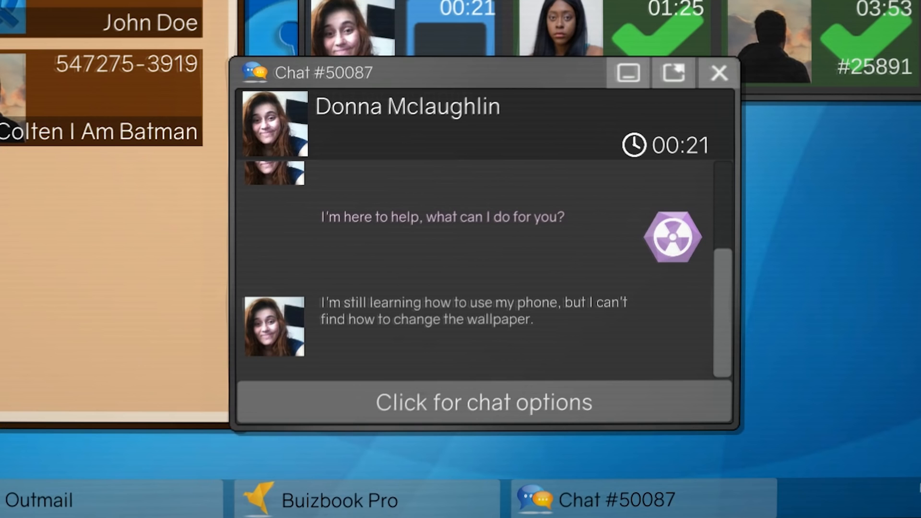
Finish the workday from Outmail to reach the Day 12, February 16th login
click(343, 501)
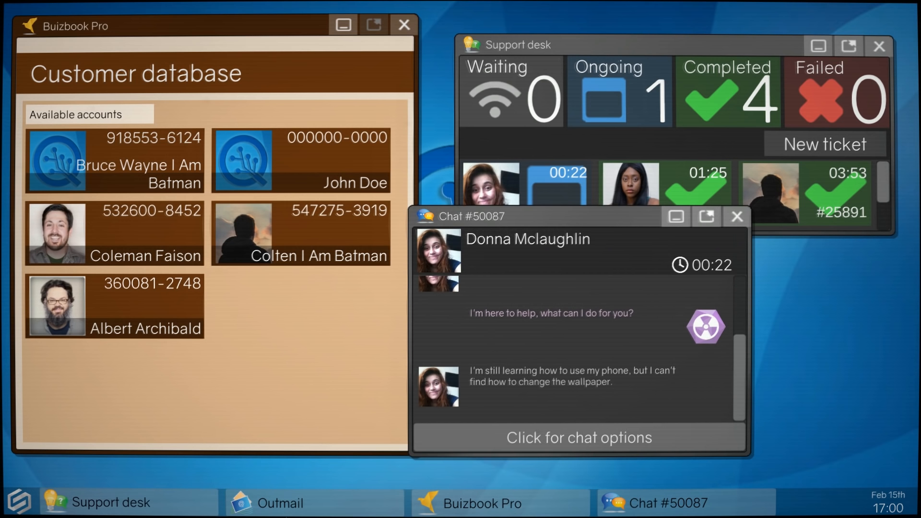
click(270, 503)
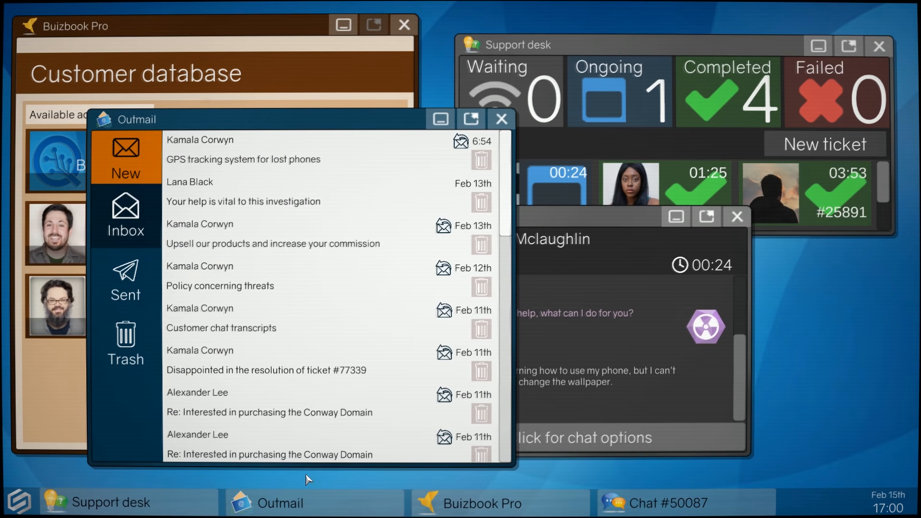
click(126, 157)
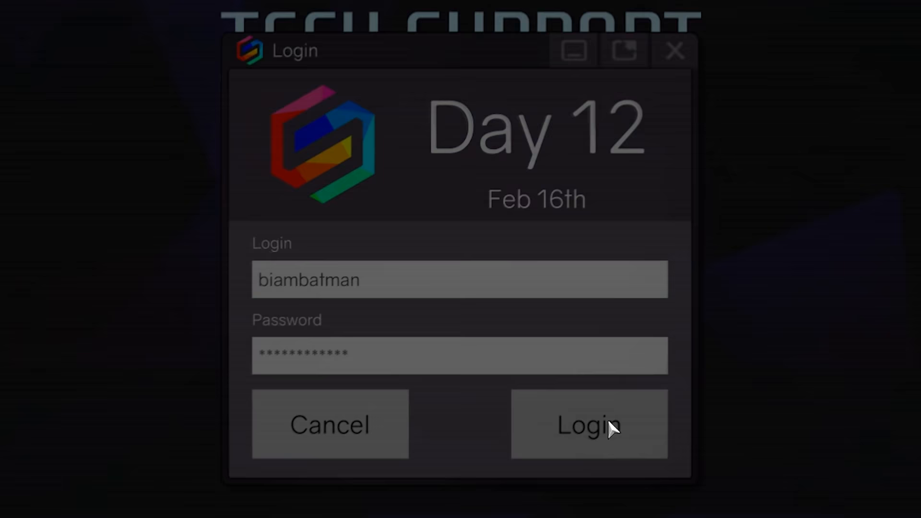
Log in to Day 12 on February 16th and bring up the apps menu
click(589, 424)
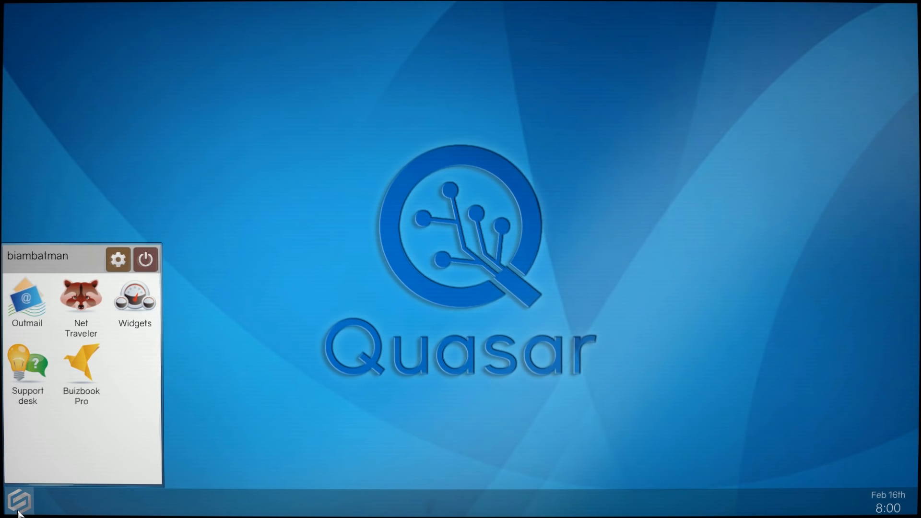
click(26, 306)
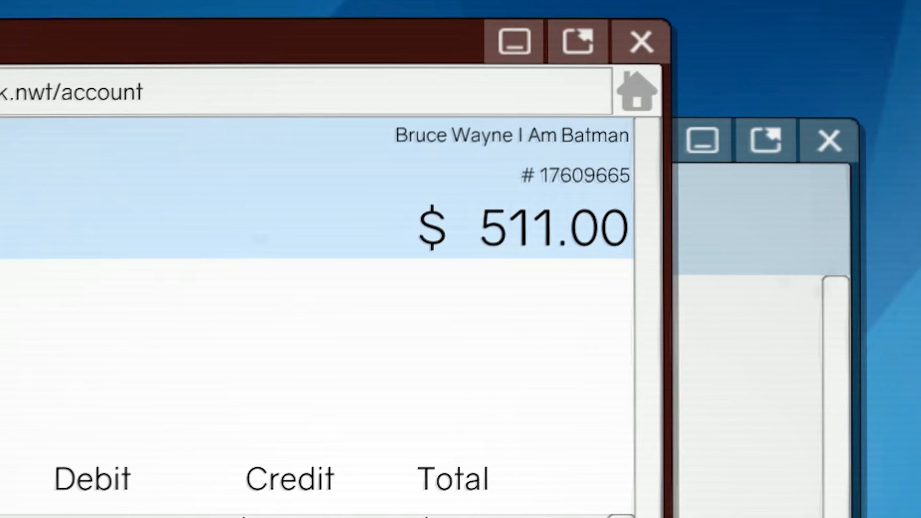
Review the $511.00 balance and received transfers on internationalbank.nwt/account
scroll(down, 3)
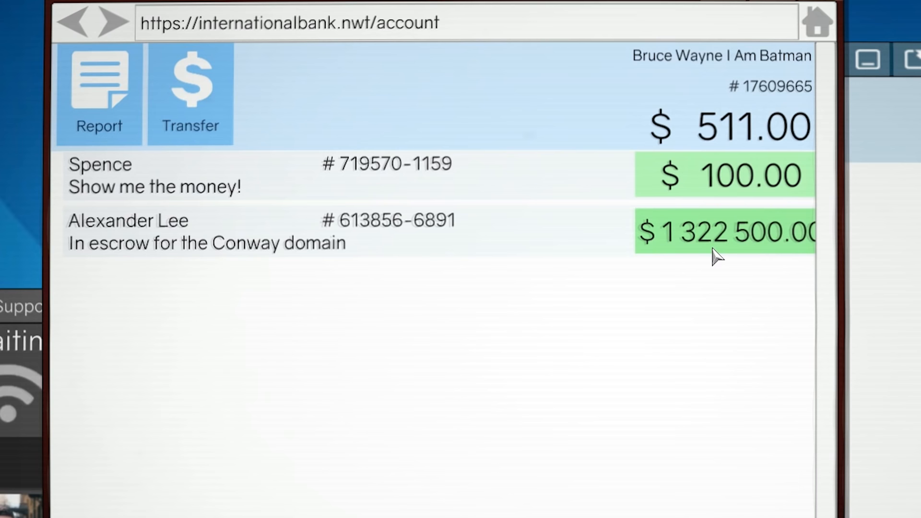
click(725, 231)
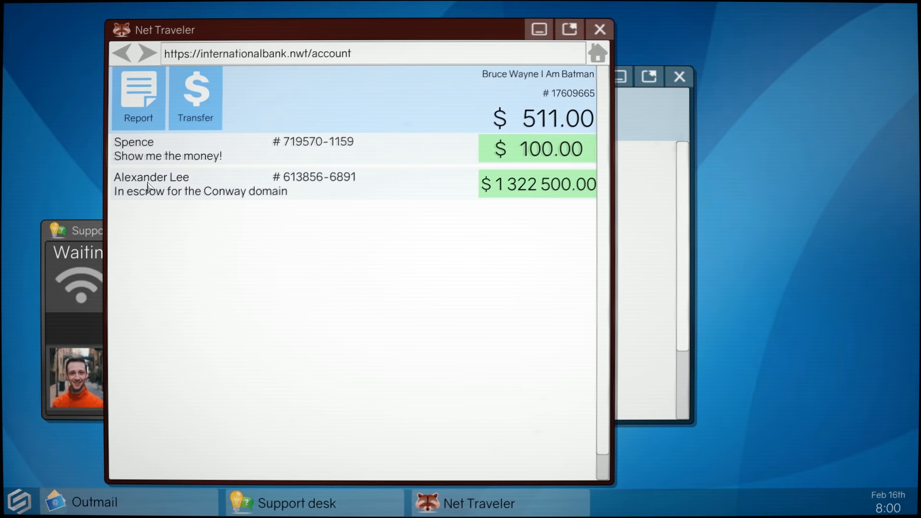
click(89, 502)
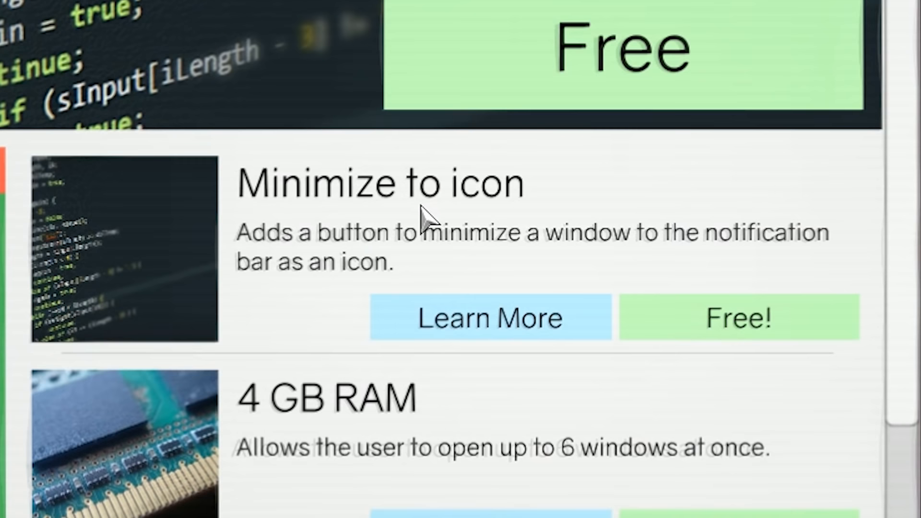
Claim the free Minimize to icon upgrade and buy $100 of stocks, leaving $161
click(738, 318)
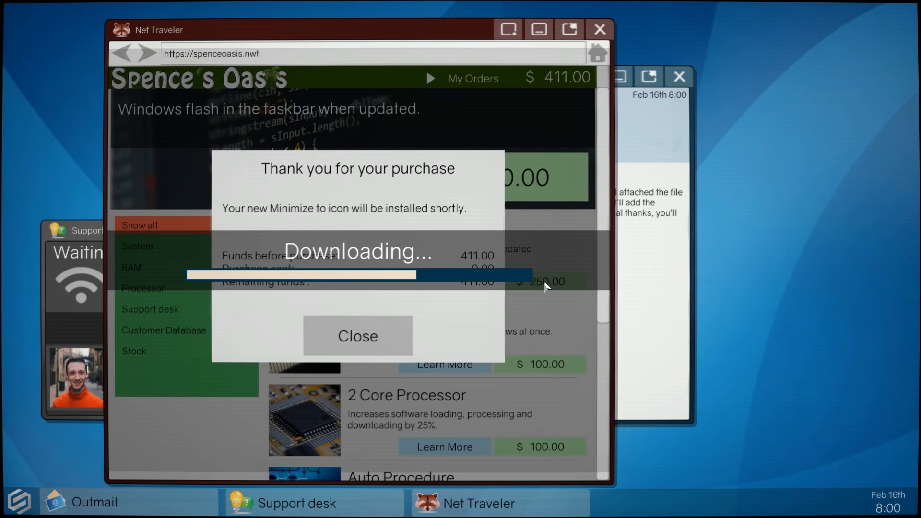
click(356, 336)
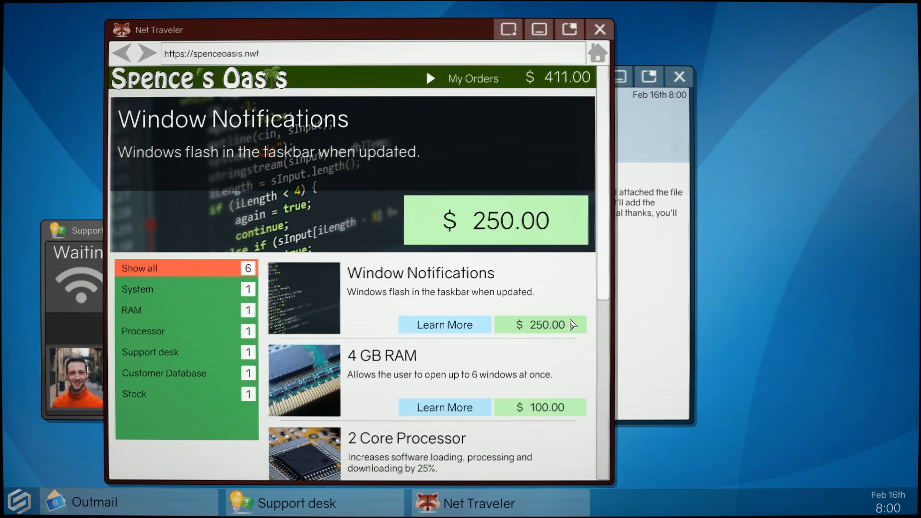
scroll(down, 3)
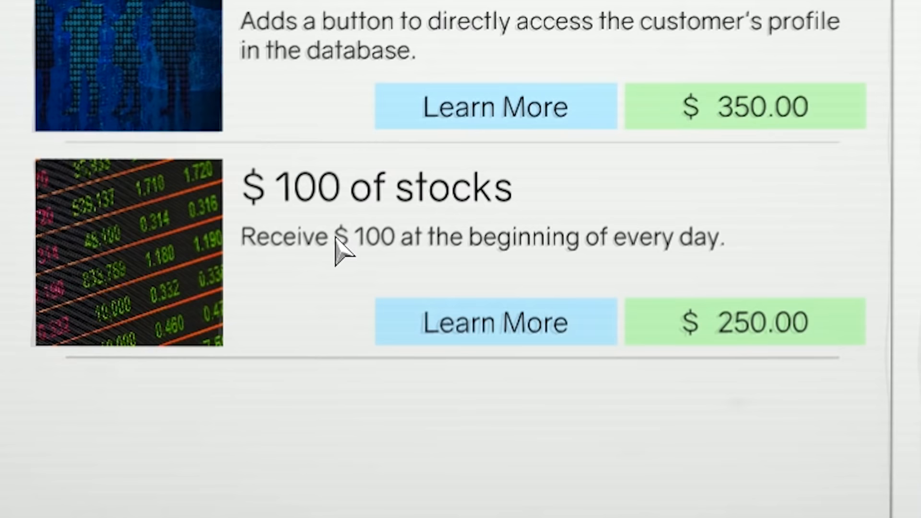
mouse_move(420, 273)
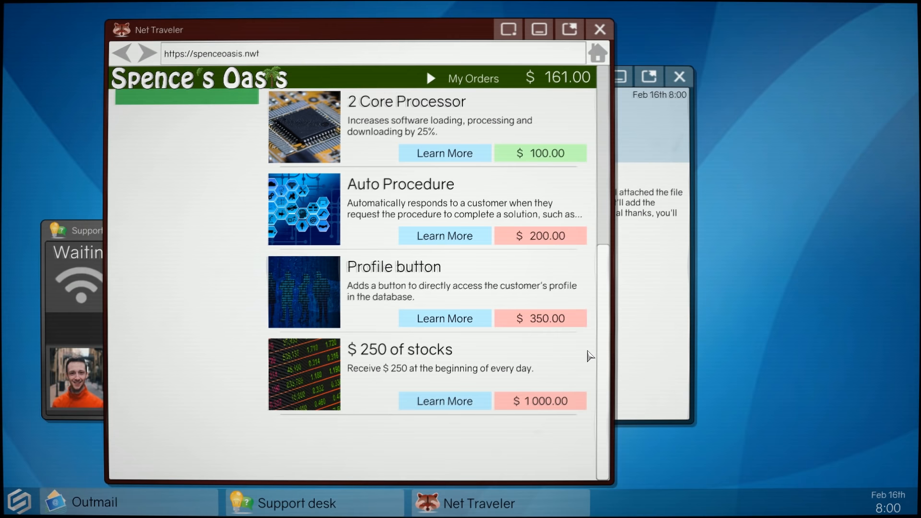
click(88, 502)
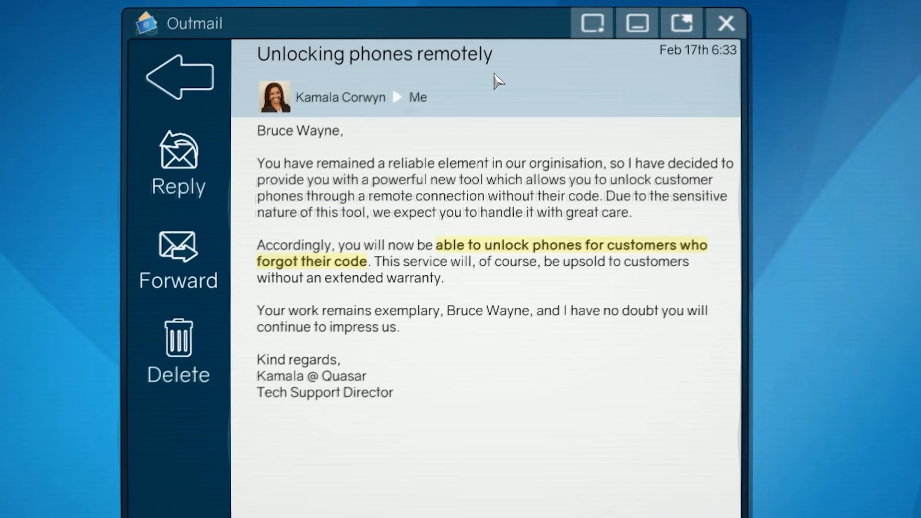
mouse_move(887, 163)
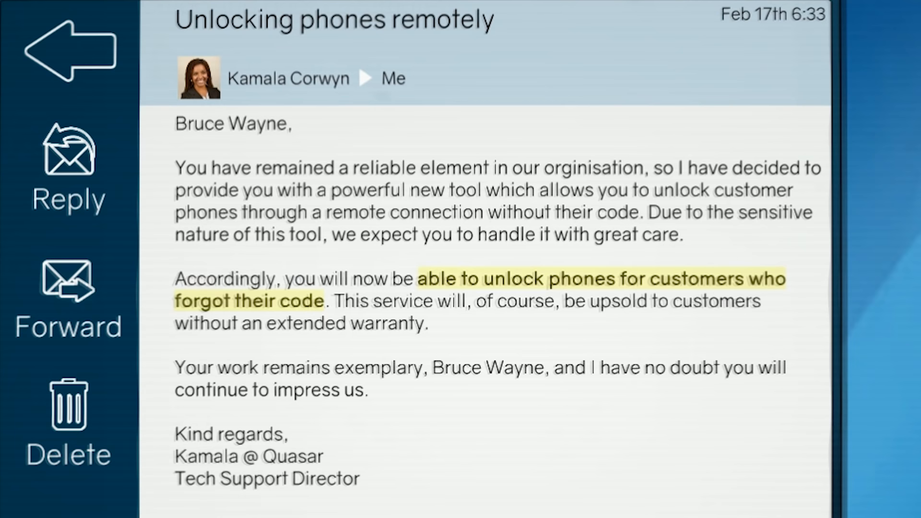
Read 'Unlocking phones remotely' and the Conway Domain escrow reply, returning to the inbox
click(592, 63)
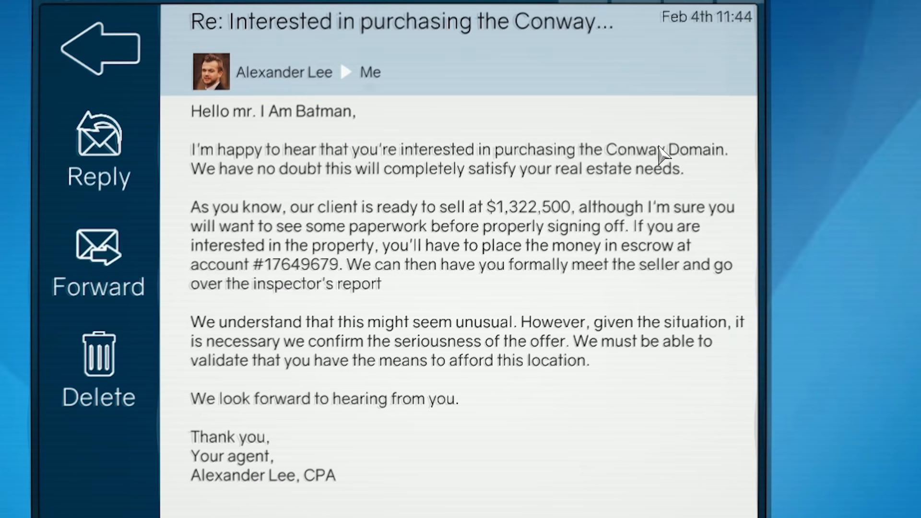
click(98, 258)
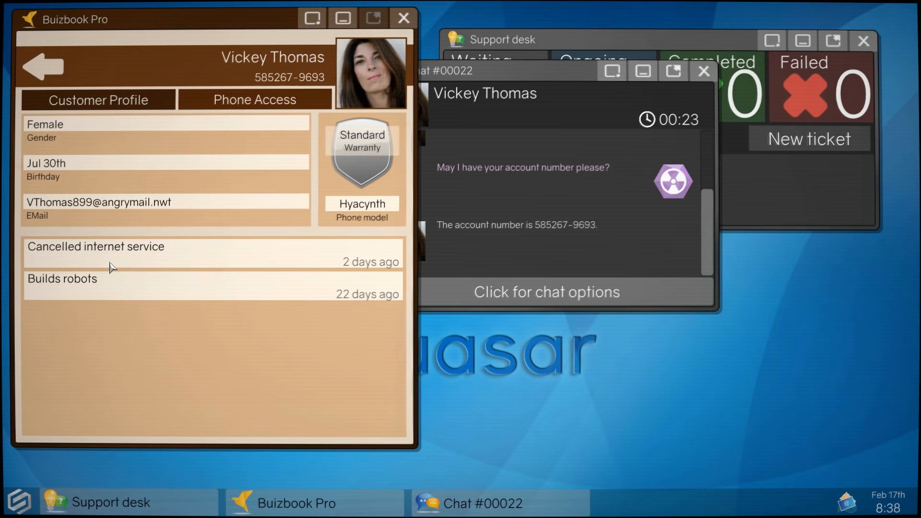
click(546, 293)
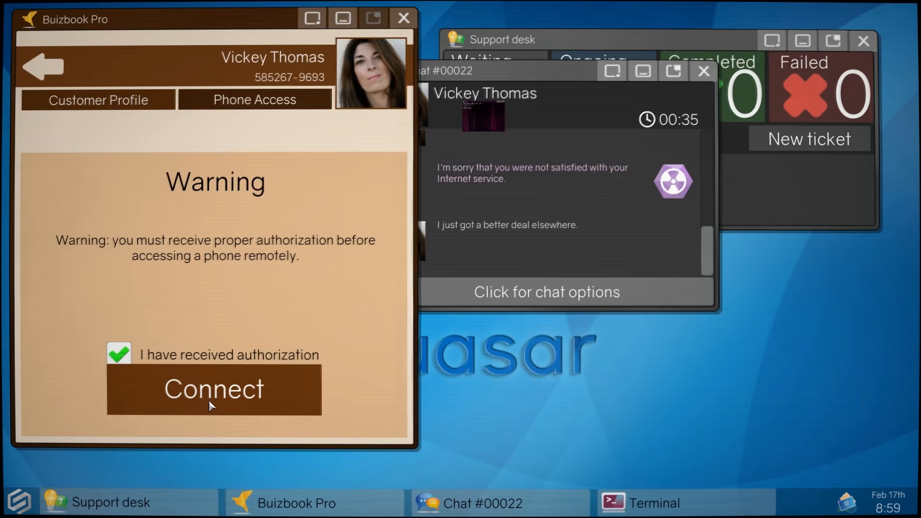
click(214, 390)
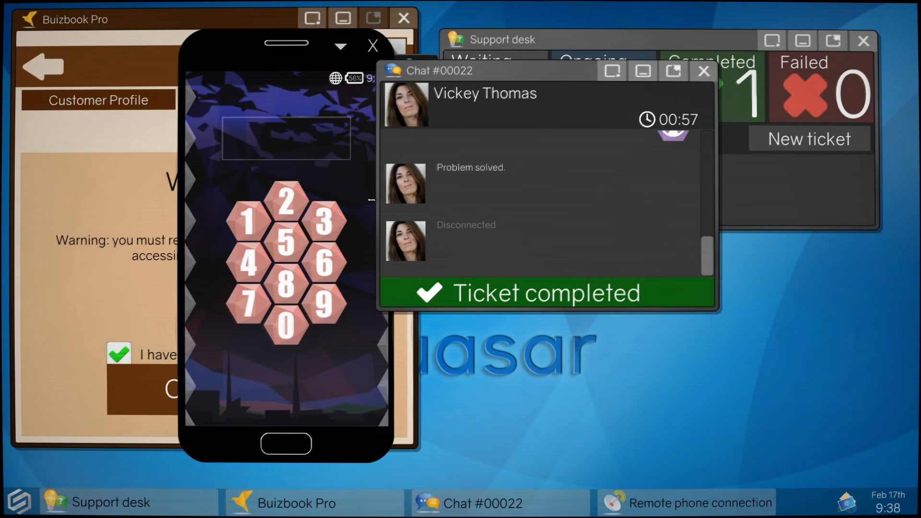
click(284, 202)
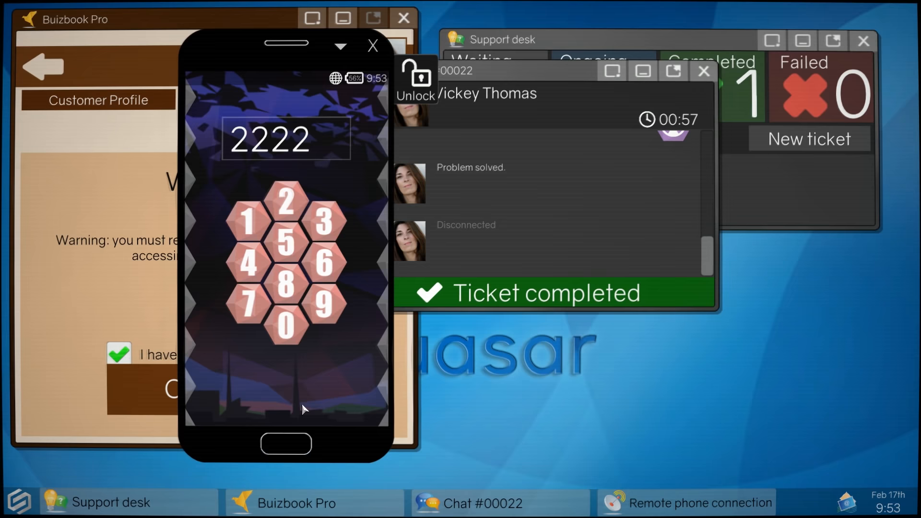